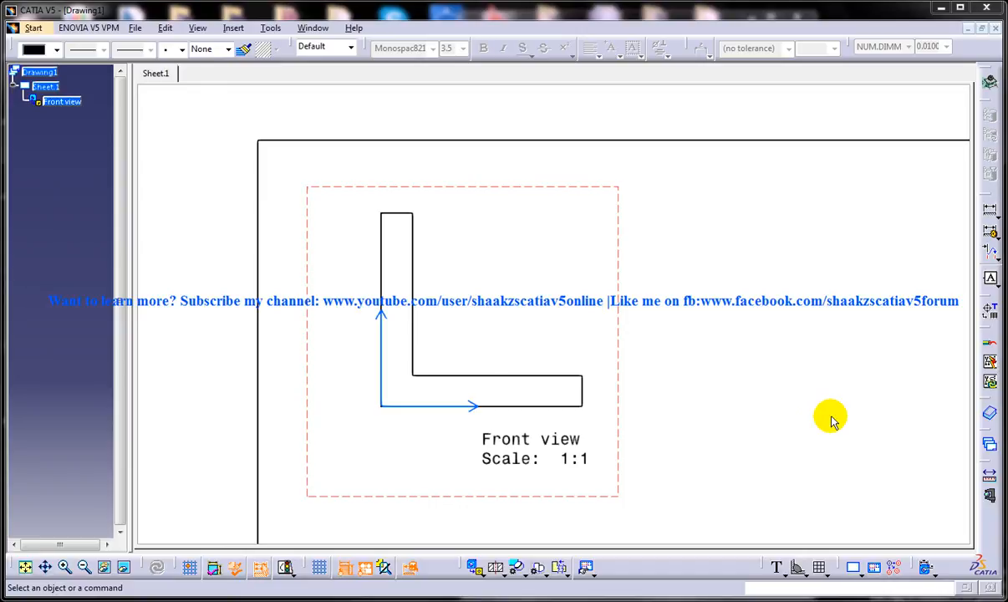
{"action": "mouse_move", "coordinate": [393, 189]}
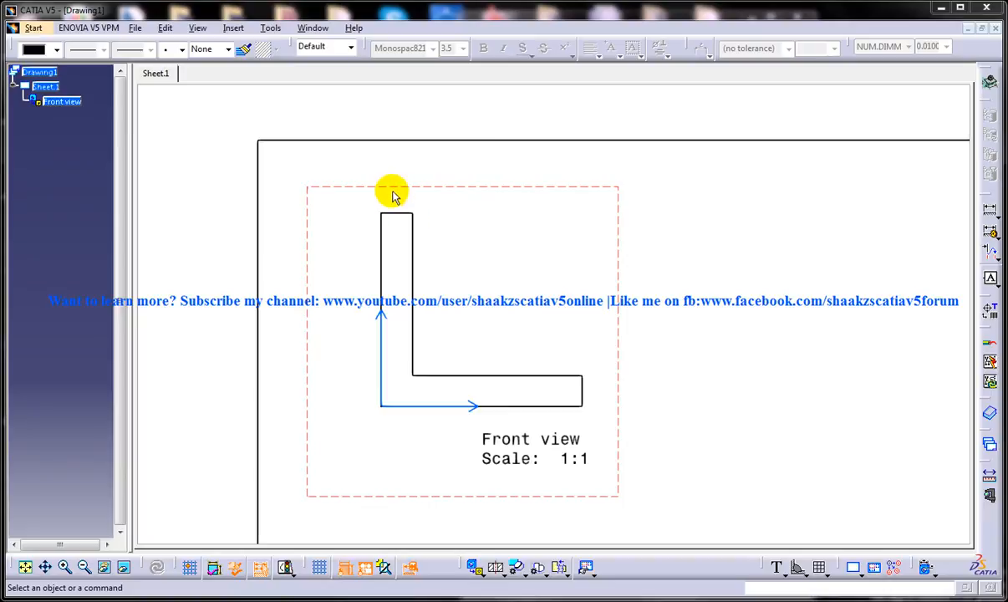
{"action": "mouse_move", "coordinate": [234, 27]}
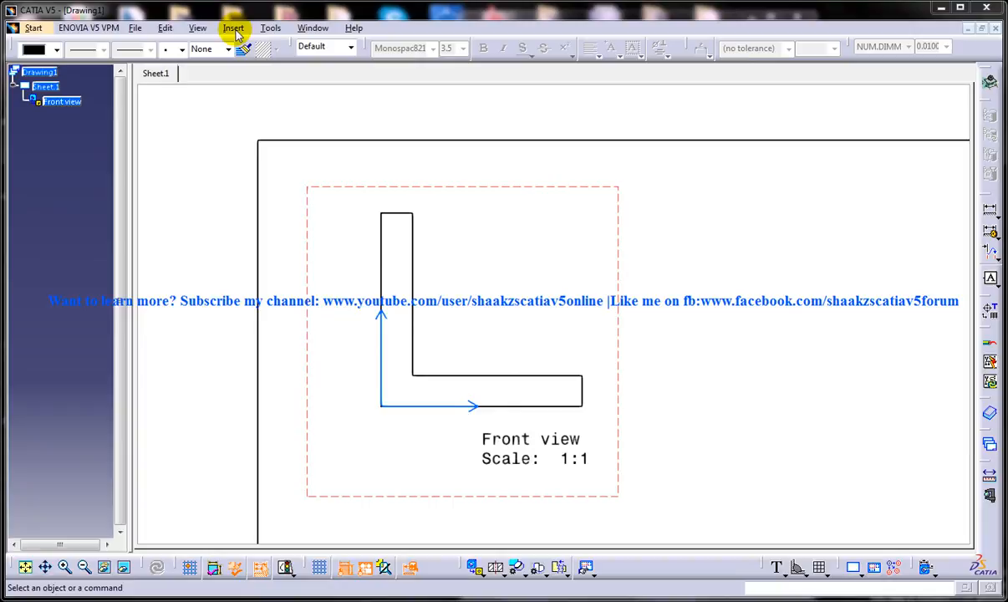
- Reach the Annotations tools from the Insert menu to get to the Weld command
{"action": "left_click", "coordinate": [234, 27]}
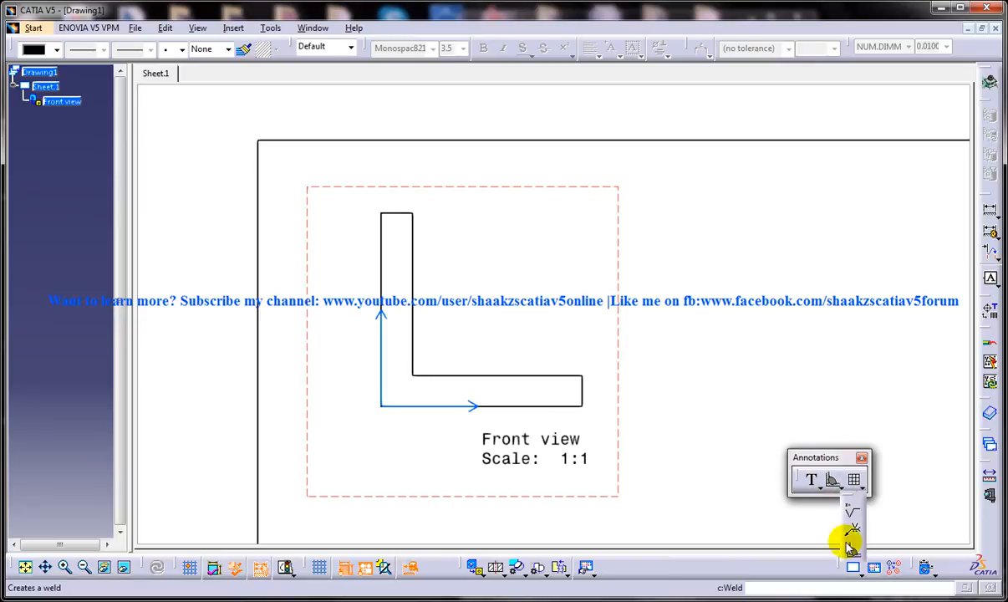
{"action": "mouse_move", "coordinate": [853, 553]}
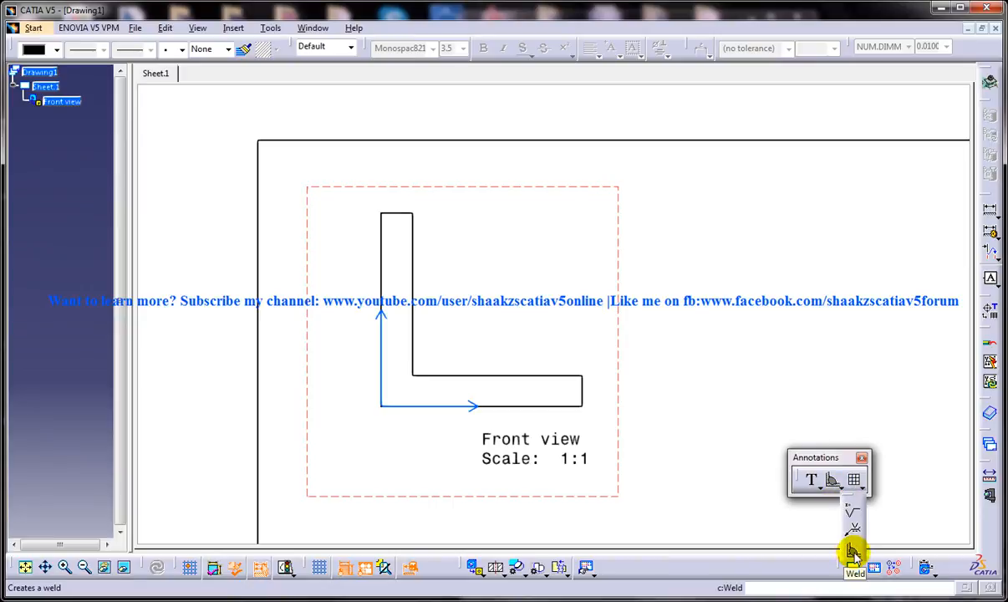
- Start a weld and select the inner edges of the L-shaped front view
{"action": "left_click", "coordinate": [854, 552]}
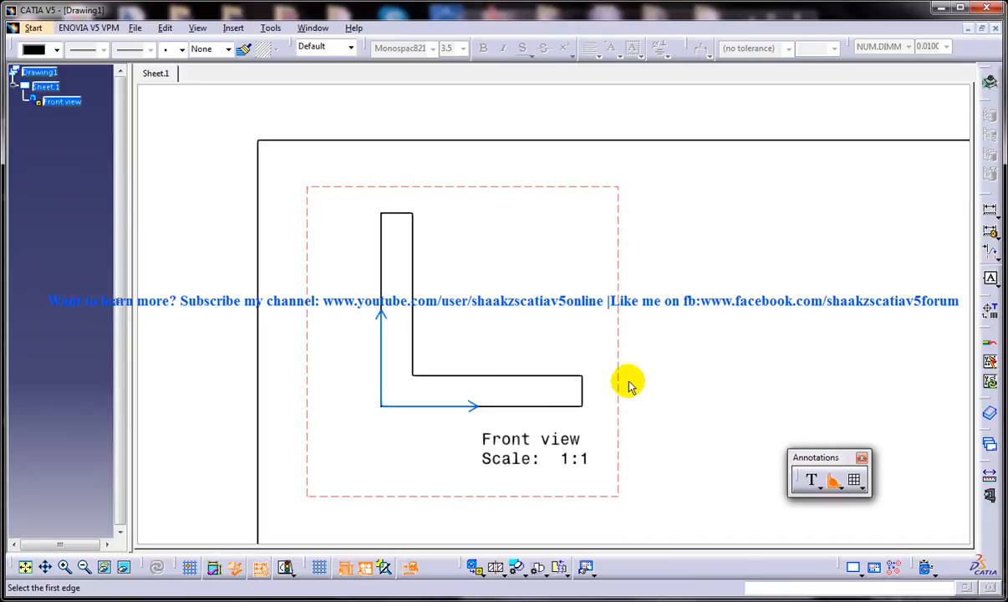
{"action": "mouse_move", "coordinate": [665, 346]}
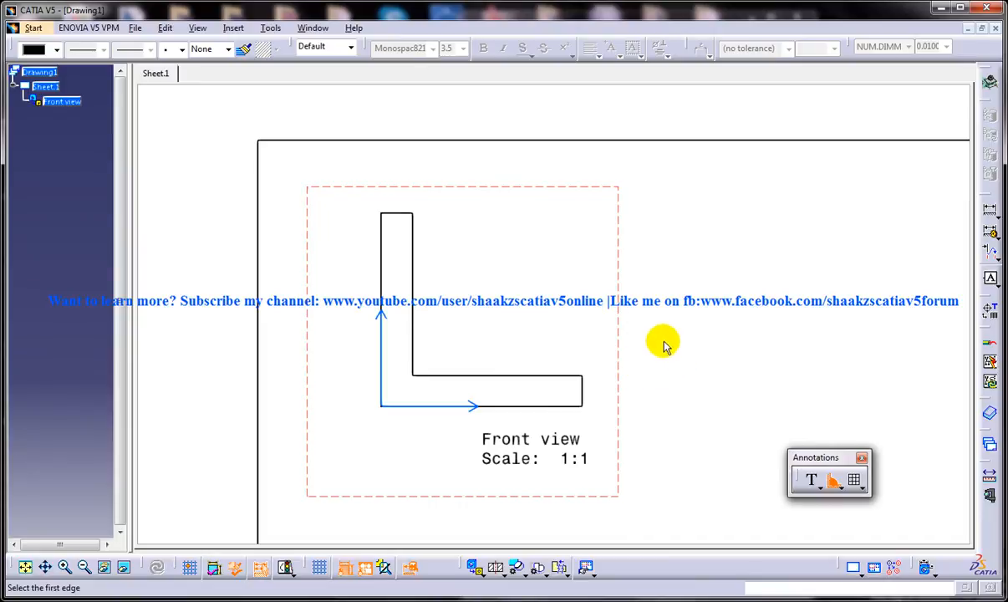
{"action": "mouse_move", "coordinate": [437, 297]}
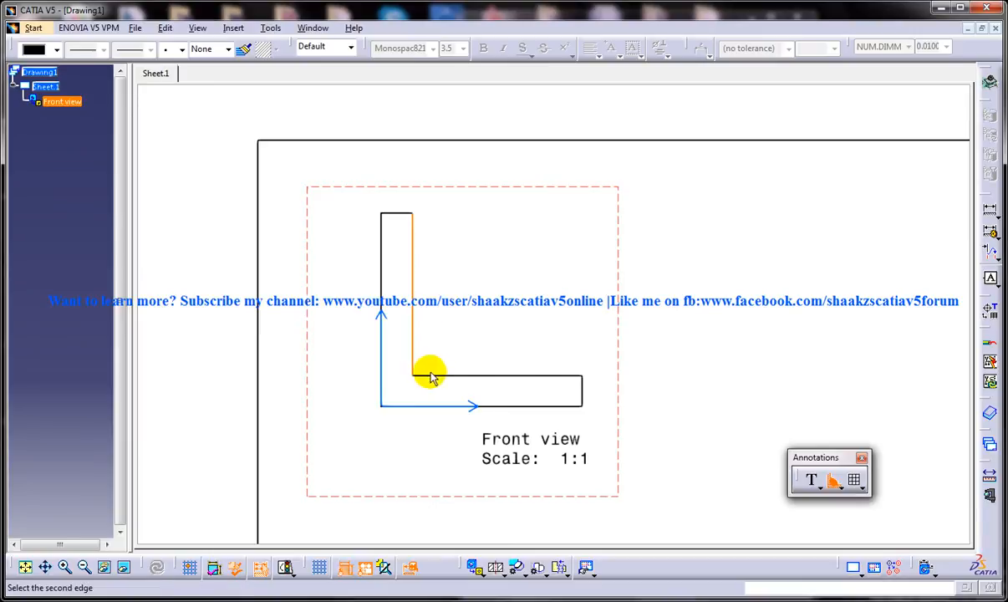
{"action": "left_click", "coordinate": [431, 373]}
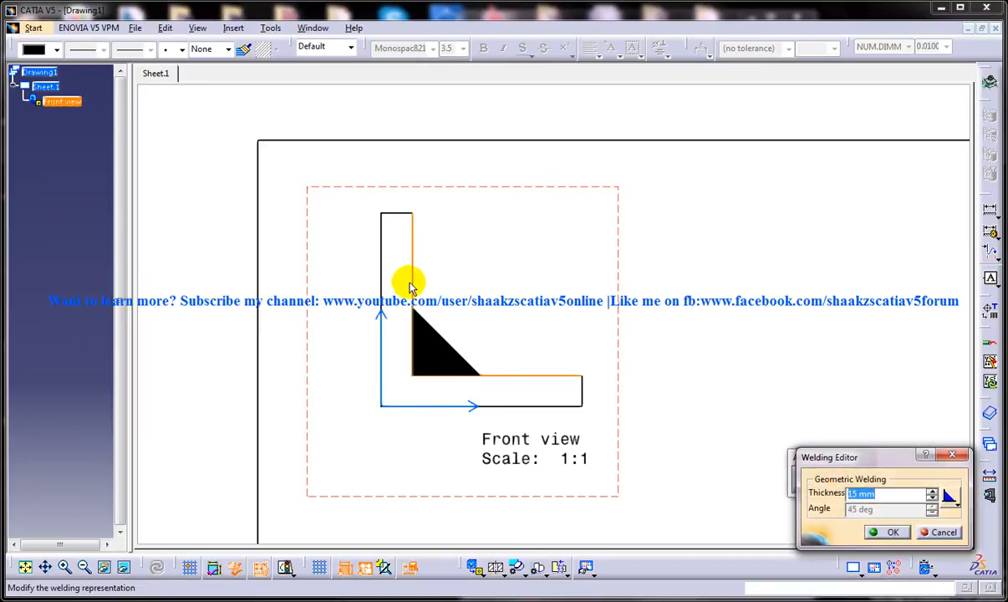
{"action": "mouse_move", "coordinate": [448, 331]}
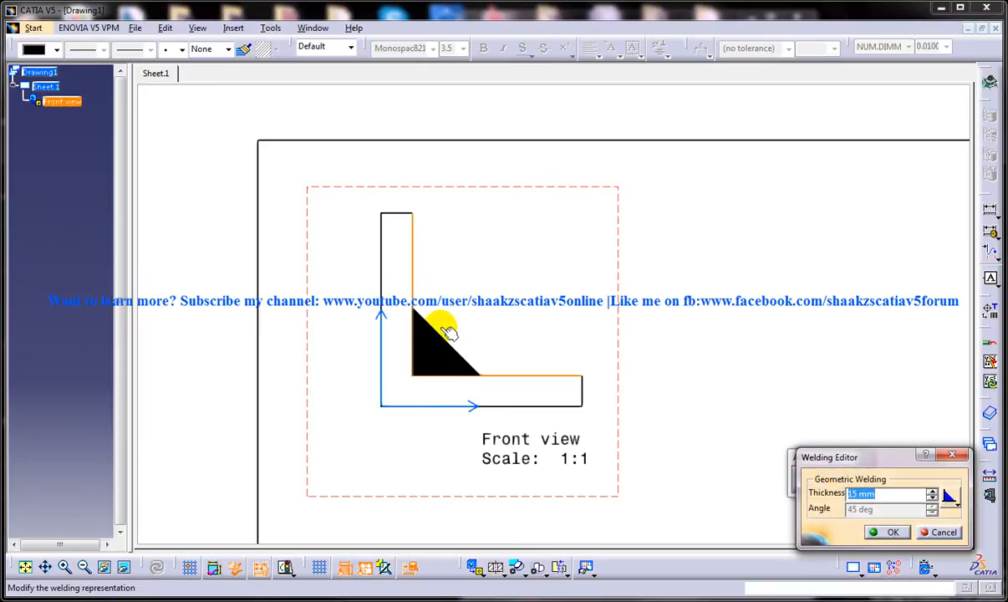
{"action": "mouse_move", "coordinate": [443, 331]}
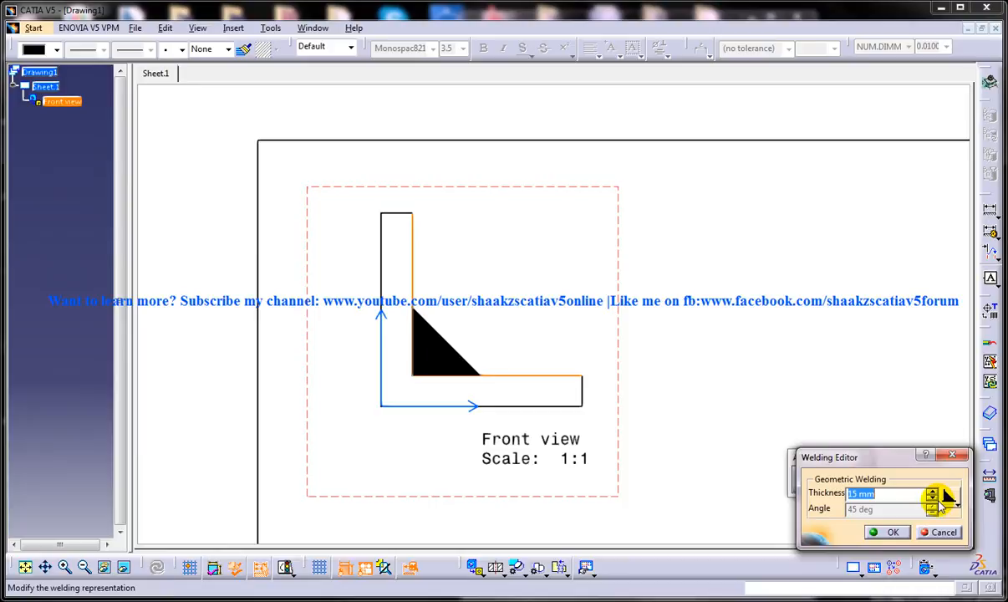
{"action": "mouse_move", "coordinate": [943, 505]}
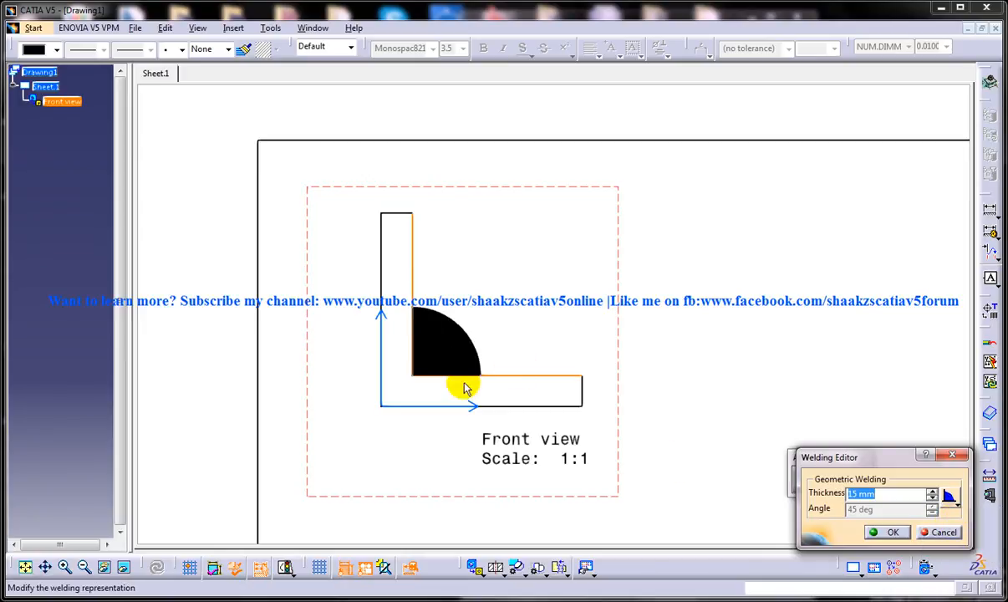
{"action": "mouse_move", "coordinate": [502, 377]}
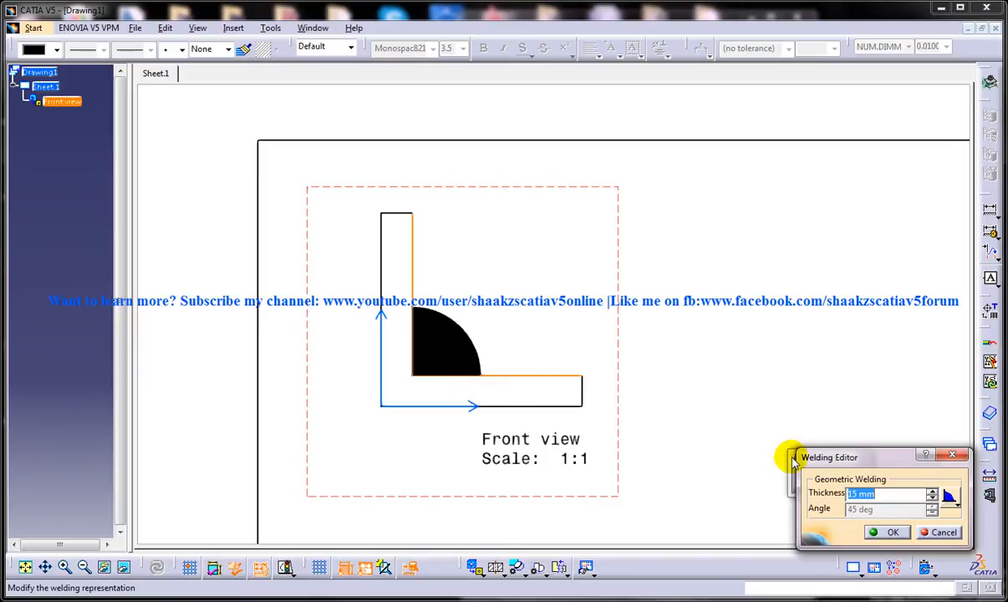
- Set the quarter-round weld thickness to 20 mm and confirm the Welding Editor
{"action": "left_click", "coordinate": [933, 492]}
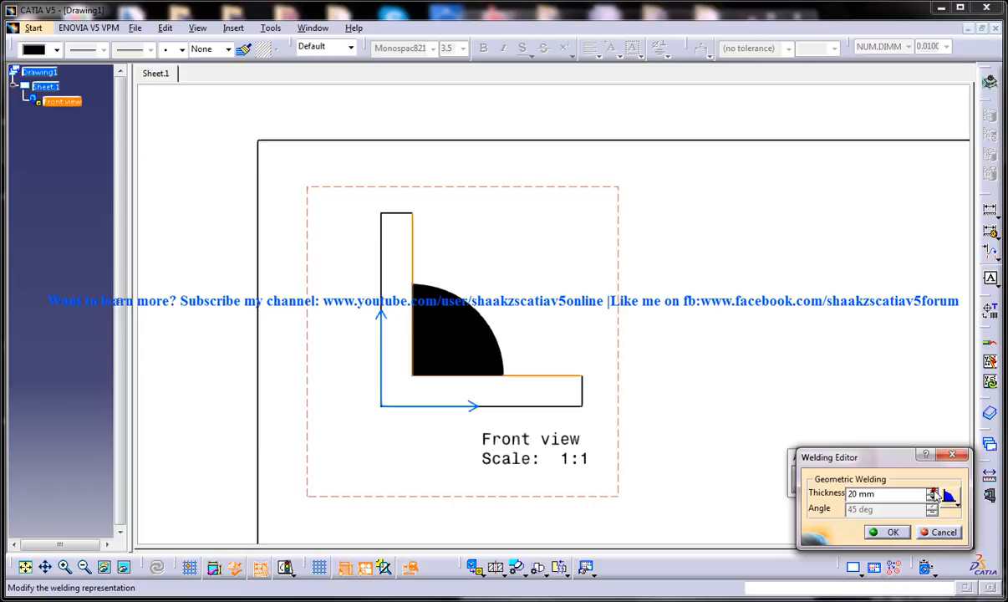
{"action": "left_click", "coordinate": [933, 490]}
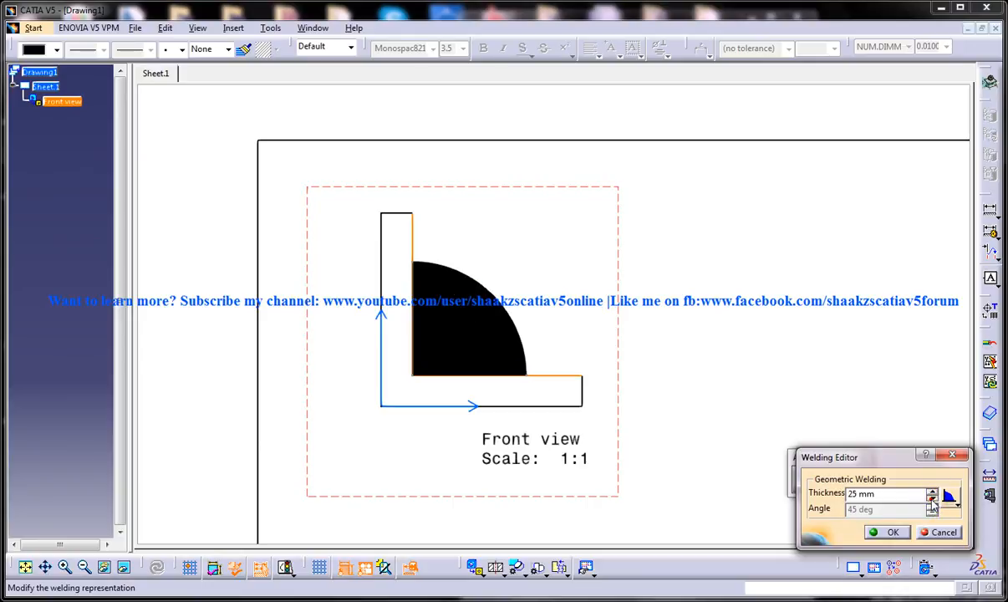
{"action": "left_click", "coordinate": [933, 498]}
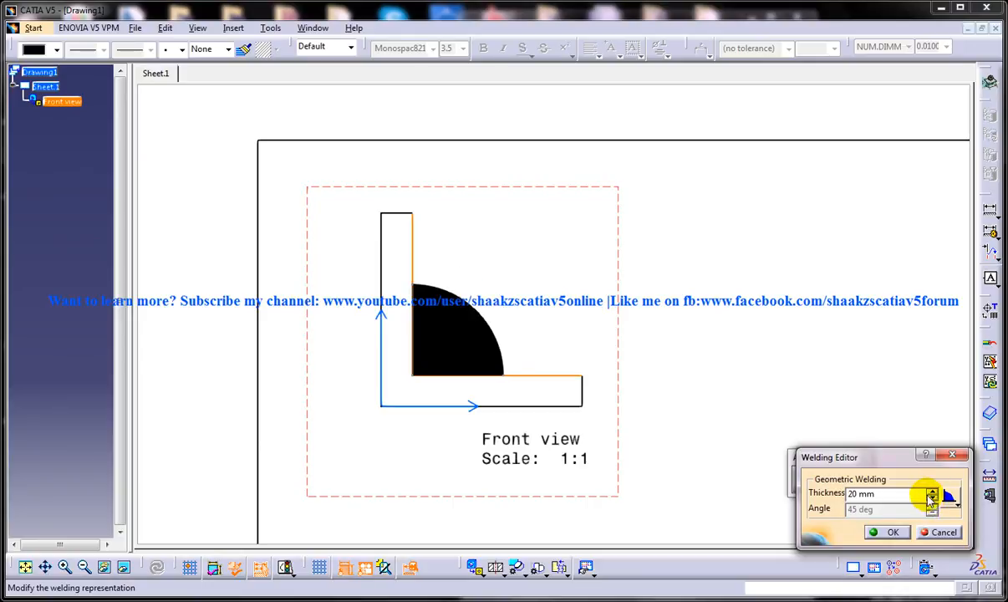
{"action": "mouse_move", "coordinate": [431, 401]}
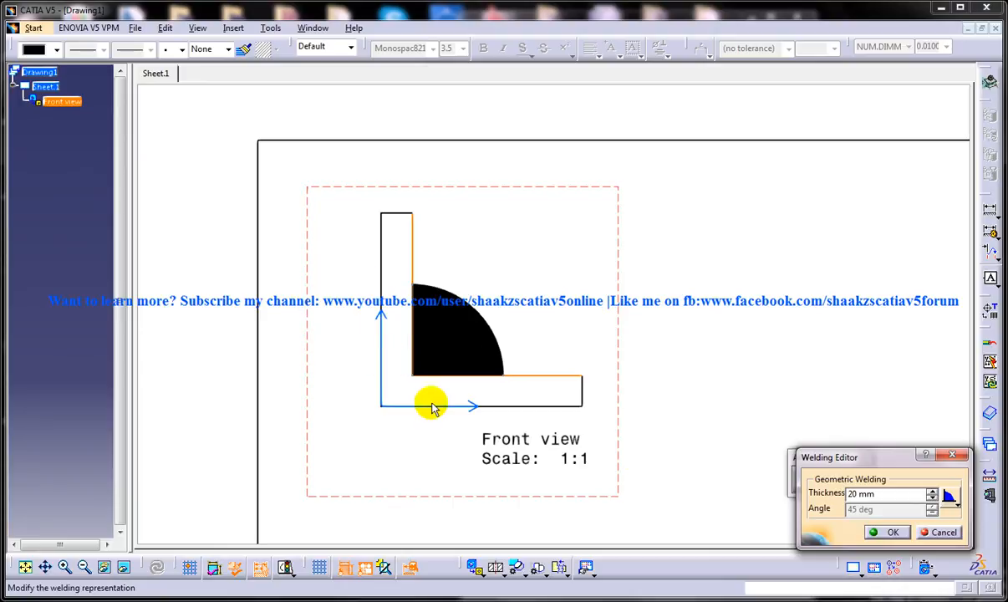
{"action": "left_click", "coordinate": [892, 531]}
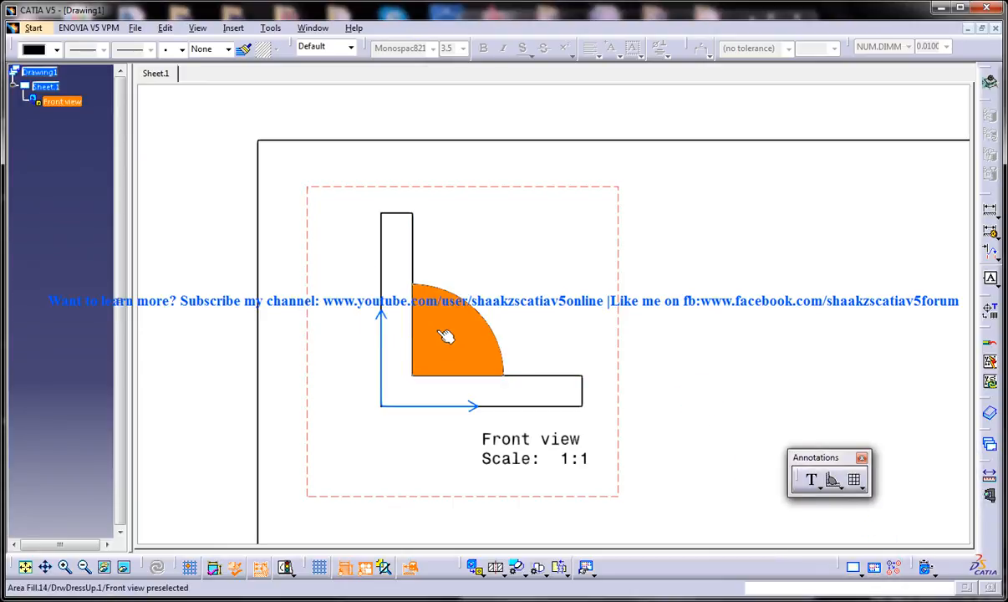
{"action": "left_click", "coordinate": [598, 328]}
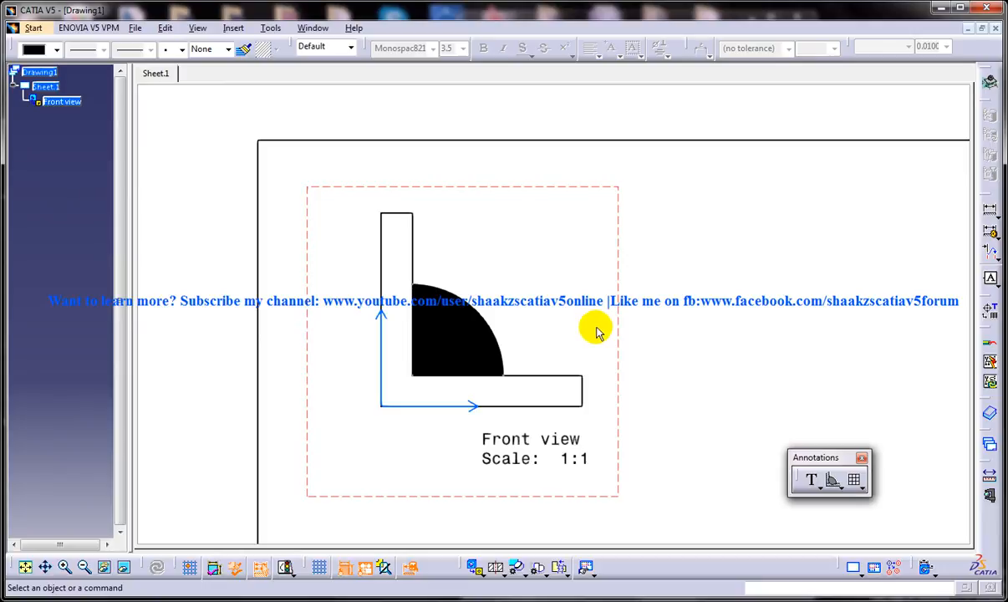
{"action": "mouse_move", "coordinate": [614, 326]}
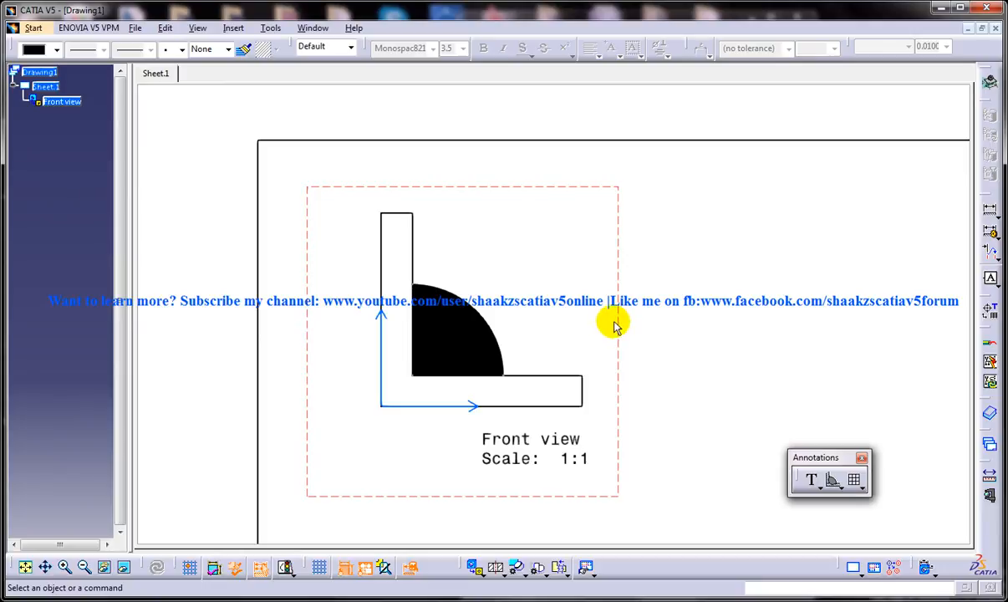
{"action": "mouse_move", "coordinate": [661, 280]}
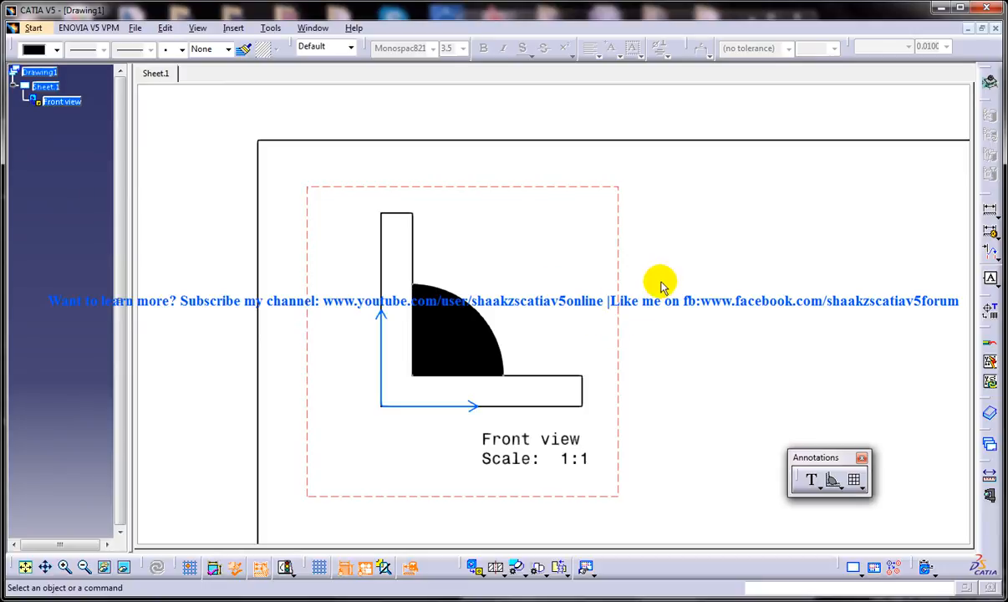